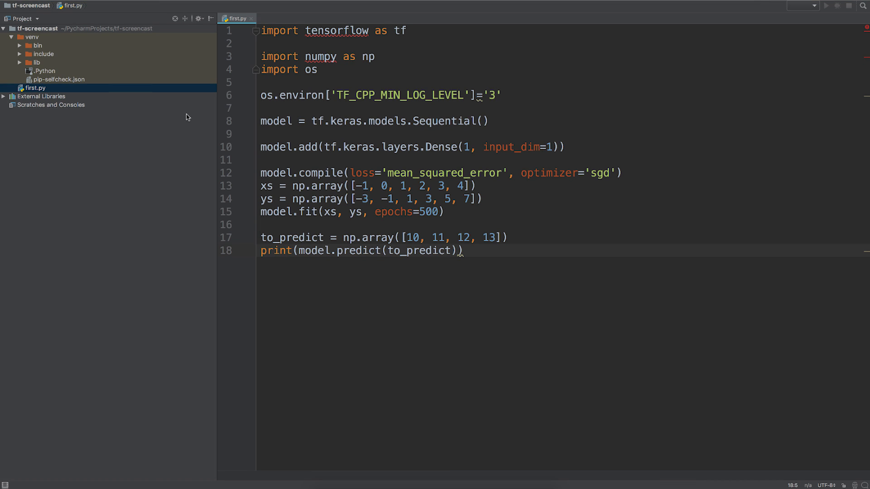
mouse_move(173, 131)
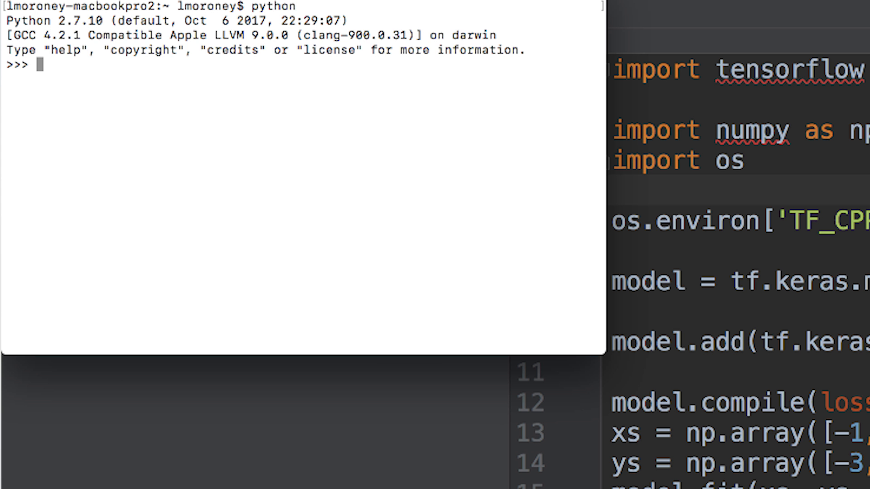
Import tensorflow as tf in the Terminal Python, print tf.__version__ (1.6.0), and exit
type("import tensorflow as t")
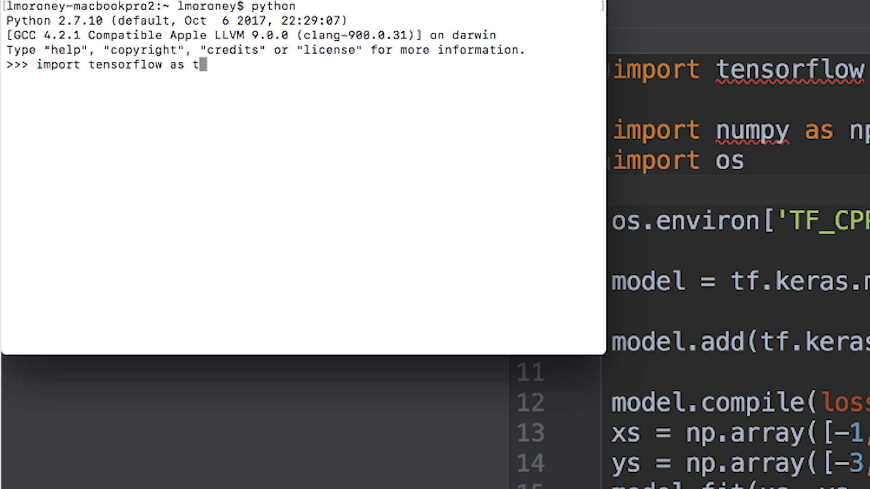
key("Return")
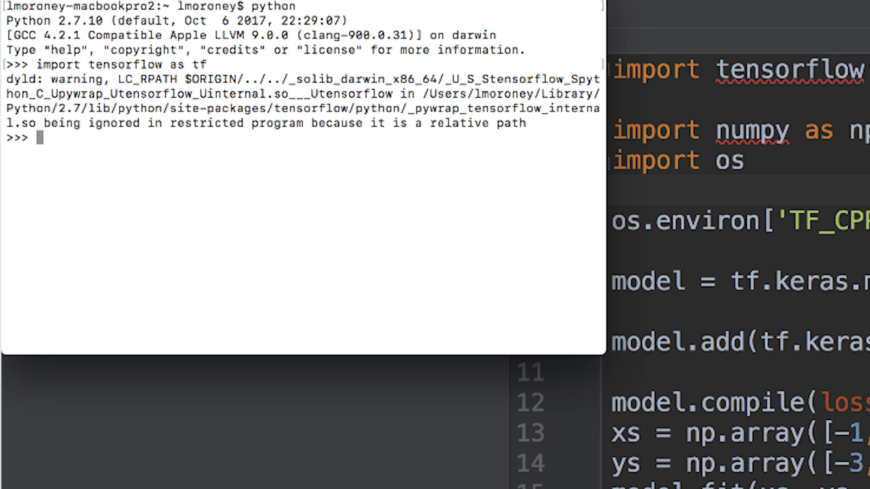
type("print(tf.")
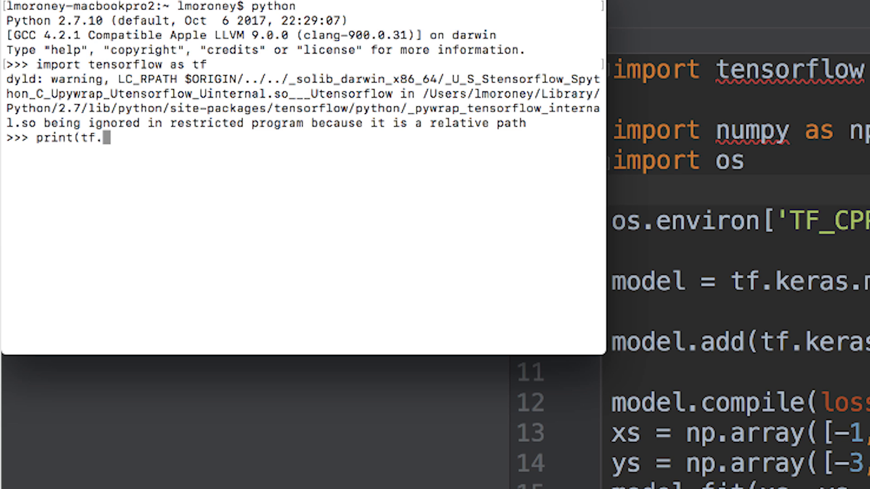
type("__version__")
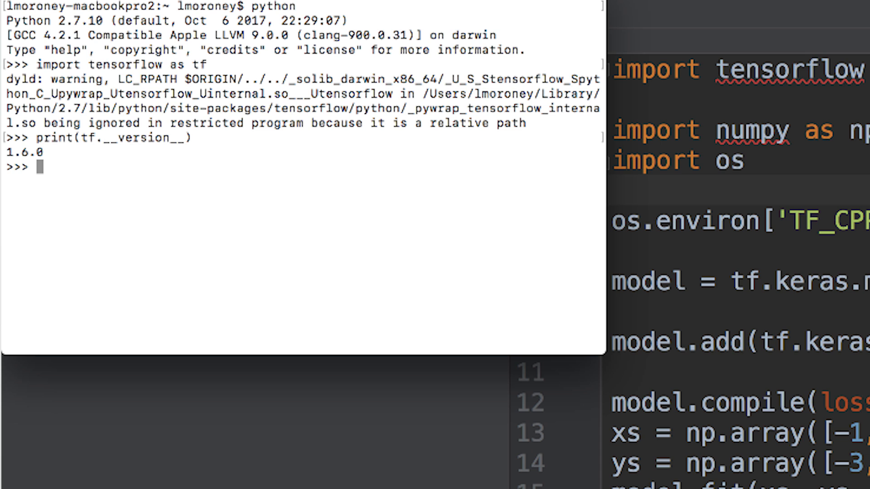
type("exi")
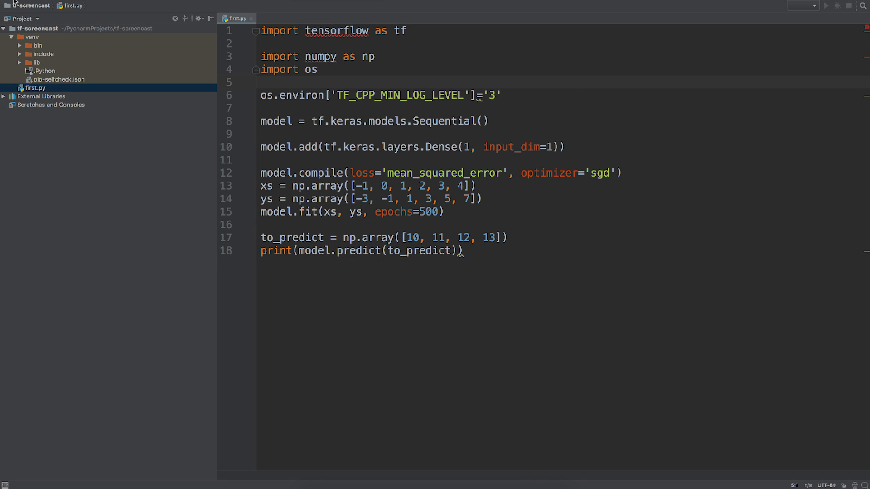
mouse_move(89, 127)
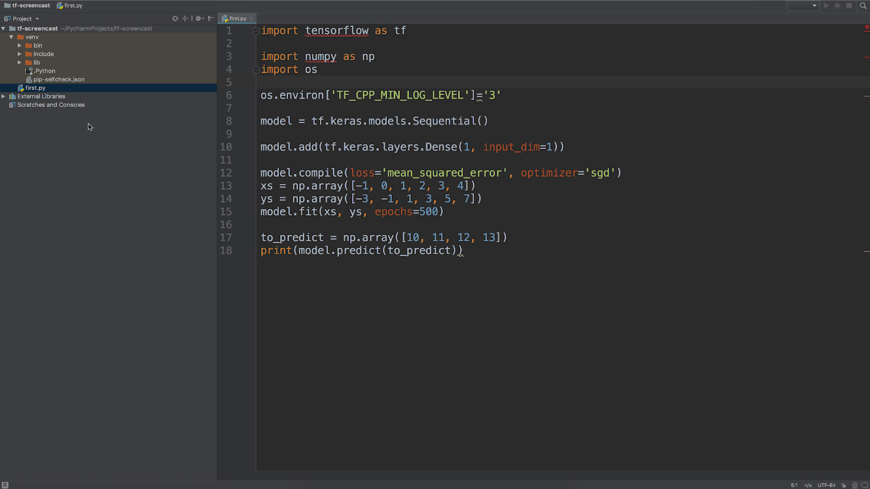
mouse_move(72, 69)
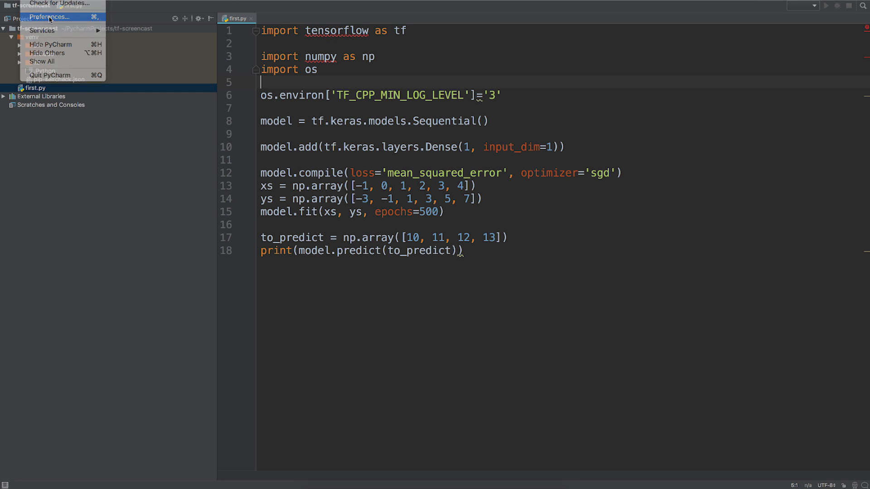
Open PyCharm Preferences at Project: tf-screencast > Project Interpreter
left_click(48, 16)
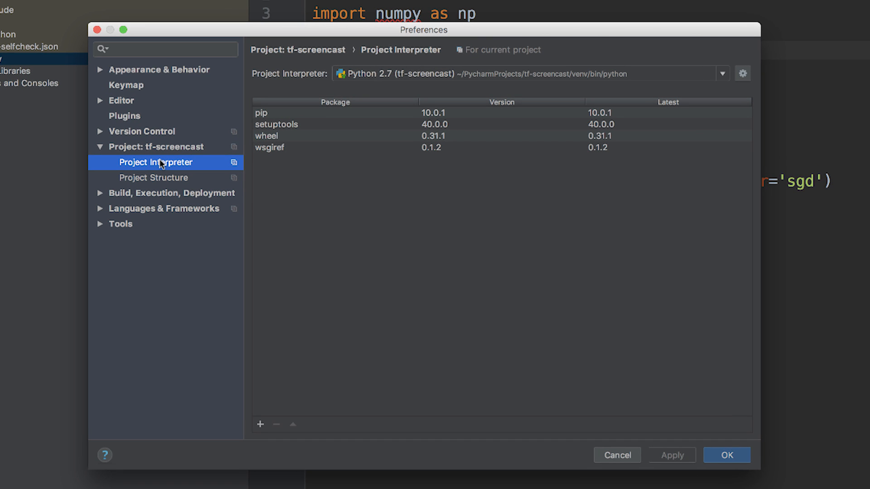
mouse_move(264, 411)
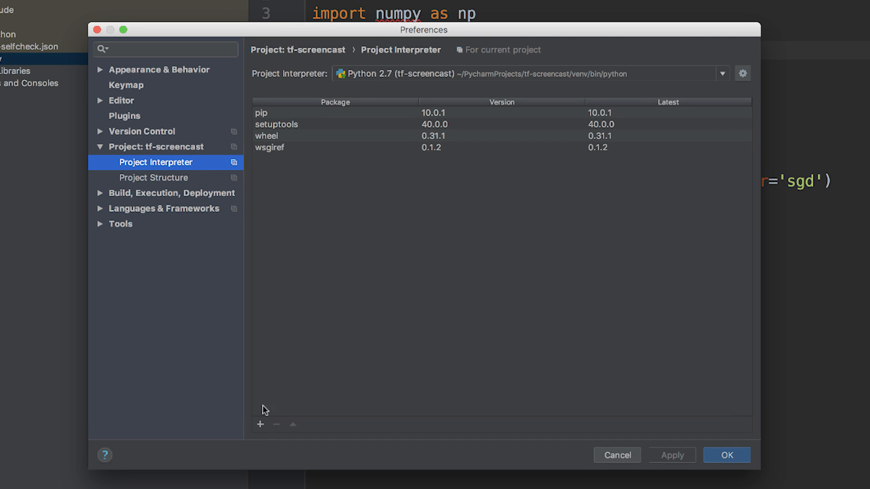
Search Available Packages for 'tensorflow' and select version 1.8.0
left_click(260, 425)
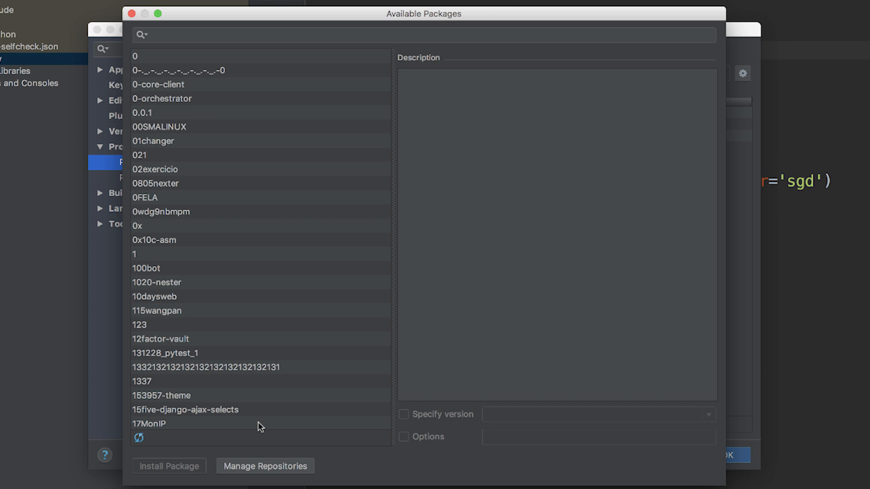
mouse_move(292, 28)
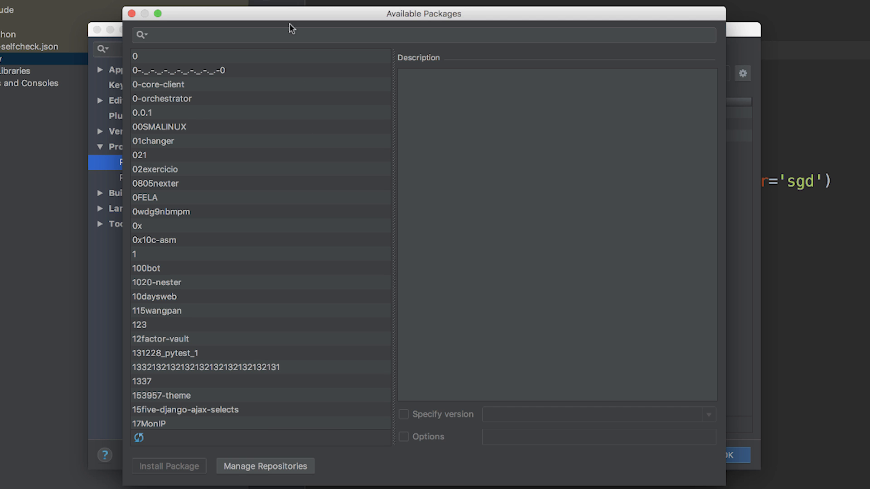
type("tensor")
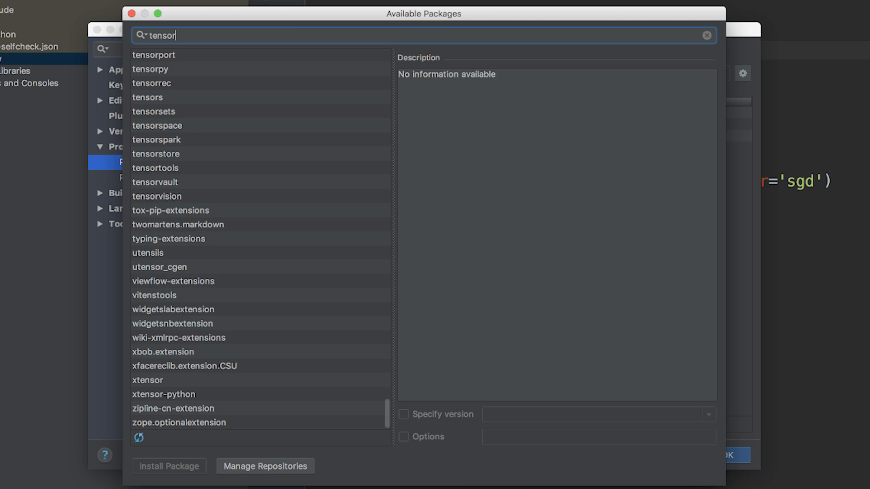
type("flow")
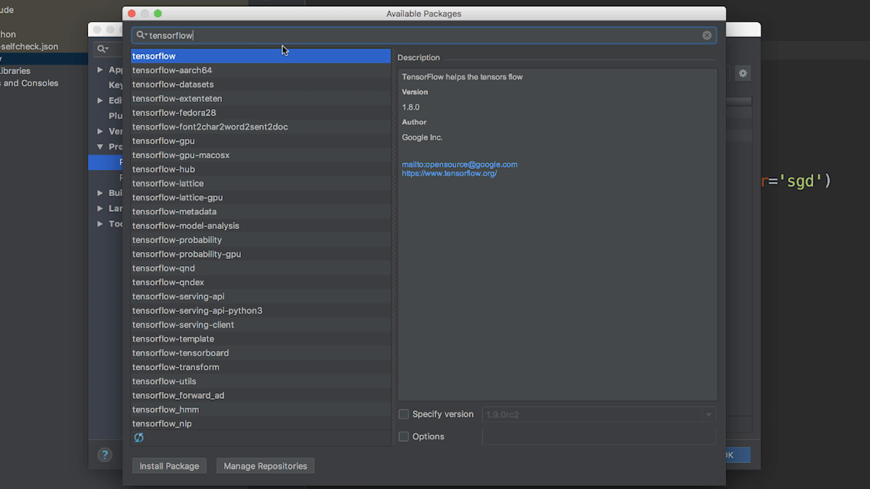
mouse_move(398, 366)
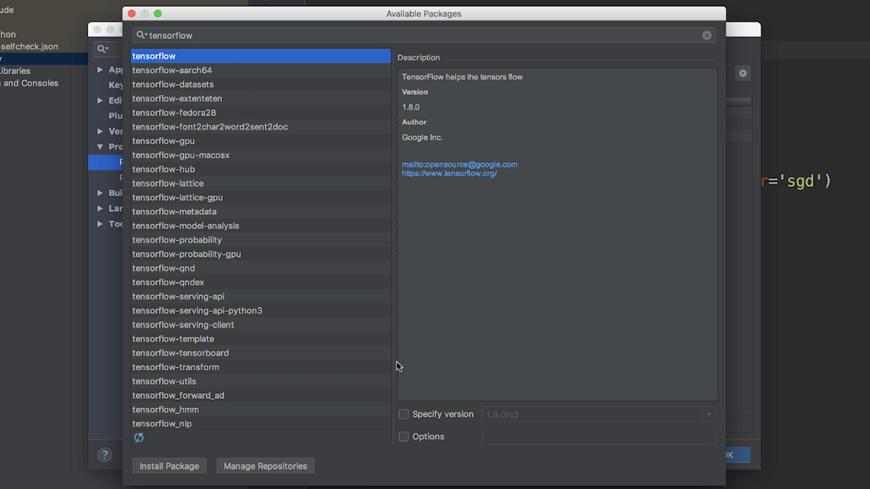
mouse_move(393, 108)
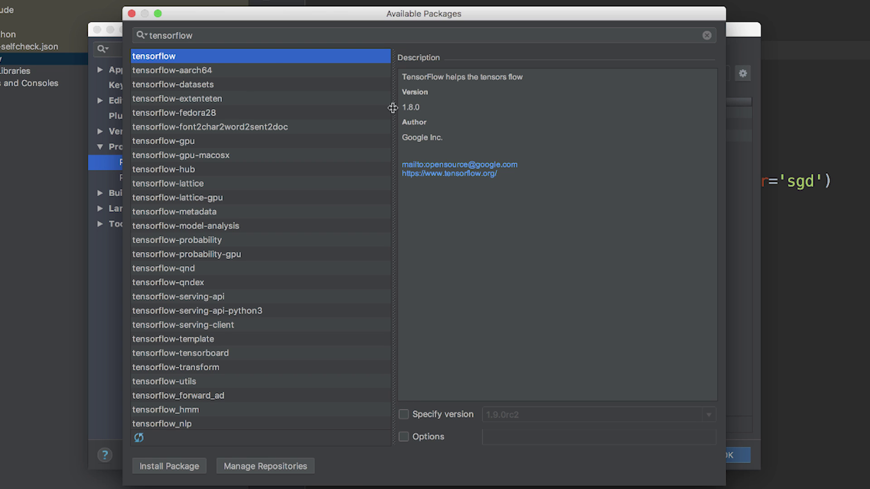
mouse_move(178, 481)
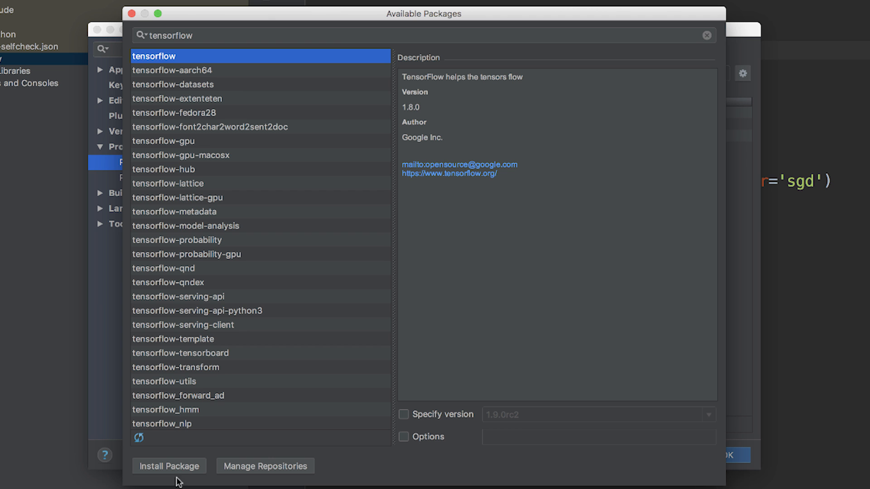
Install the selected tensorflow package into the tf-screencast venv
left_click(169, 466)
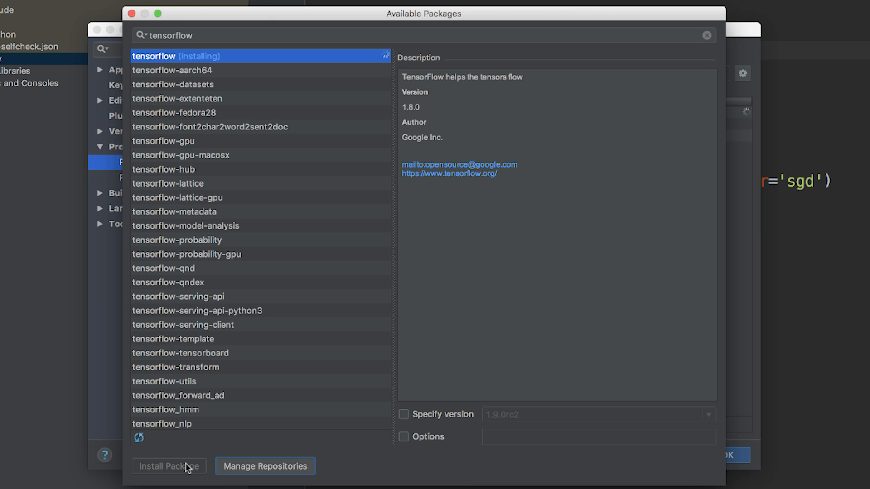
left_click(169, 466)
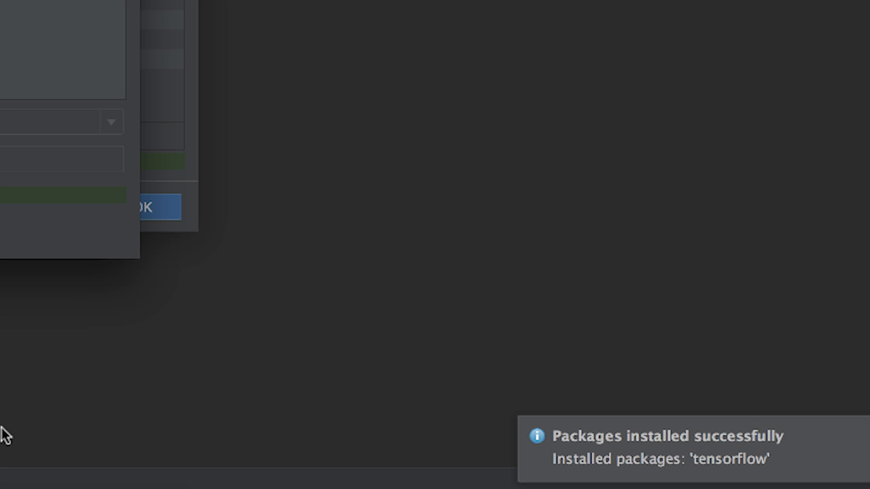
mouse_move(710, 460)
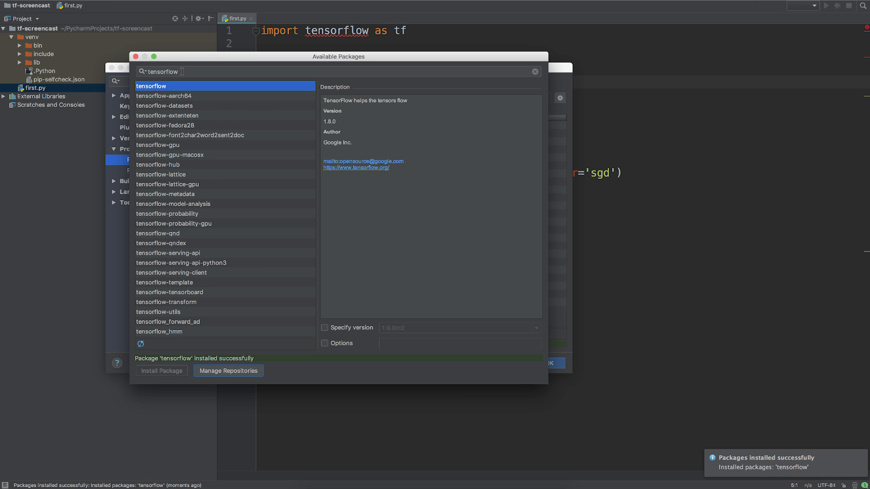
Close Available Packages and Preferences, then open Run/Debug Configurations from first.py
left_click(552, 363)
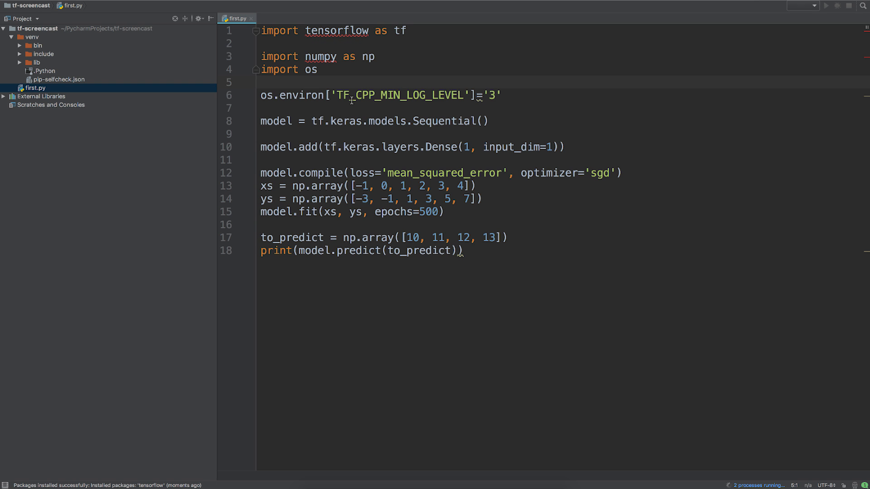
left_click(262, 82)
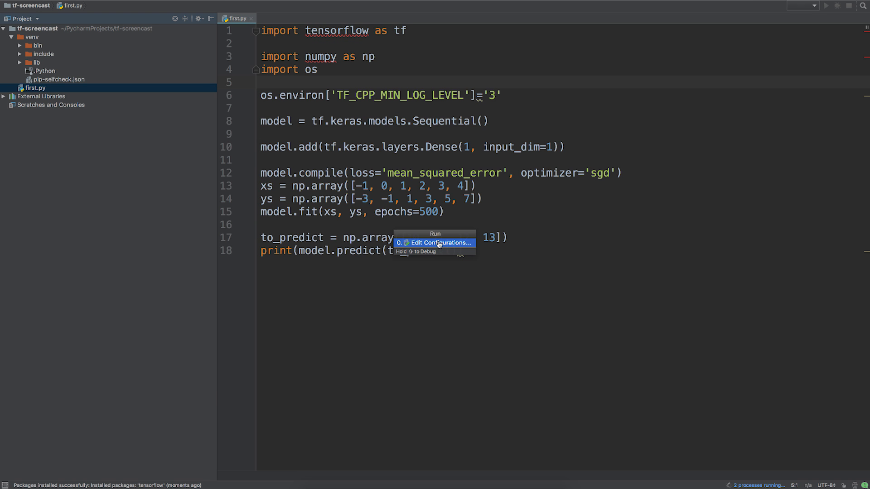
left_click(436, 243)
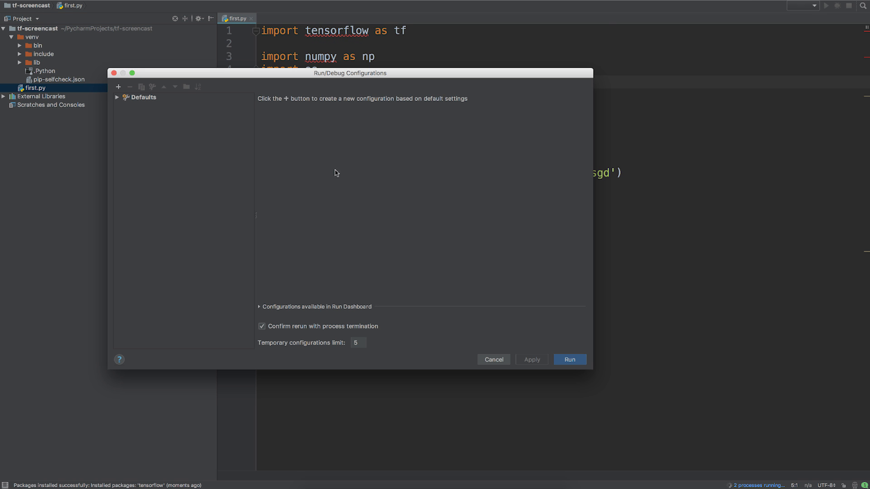